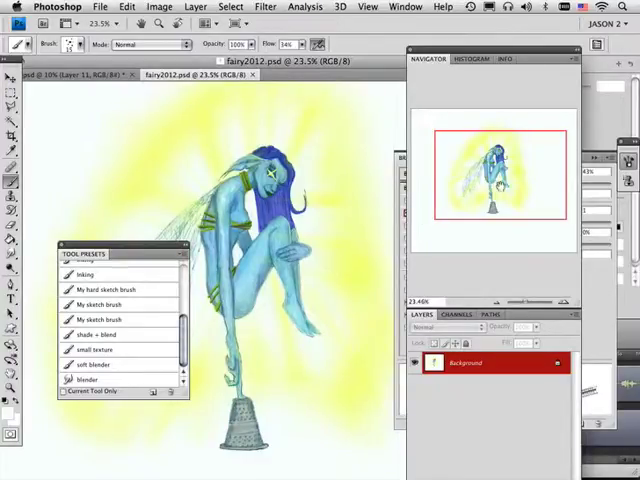
- Open the fairy2010.jpg sketch from the Desktop alongside the painted concept
{"action": "left_click", "coordinate": [100, 8]}
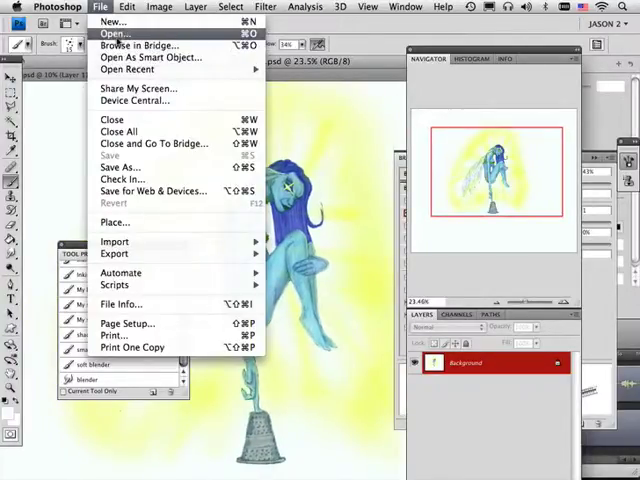
{"action": "left_click", "coordinate": [114, 32]}
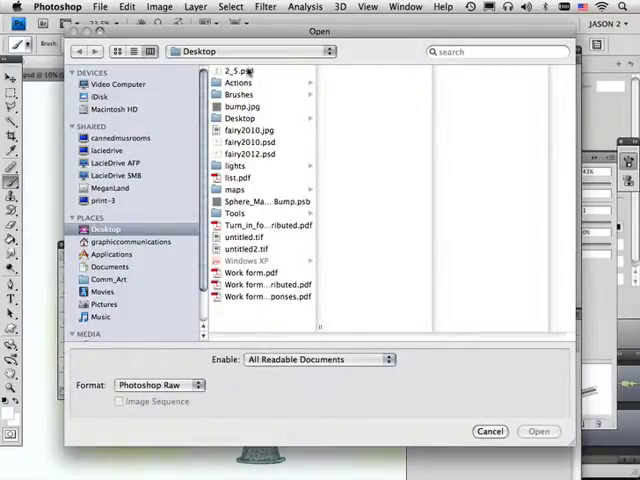
{"action": "left_click", "coordinate": [248, 130]}
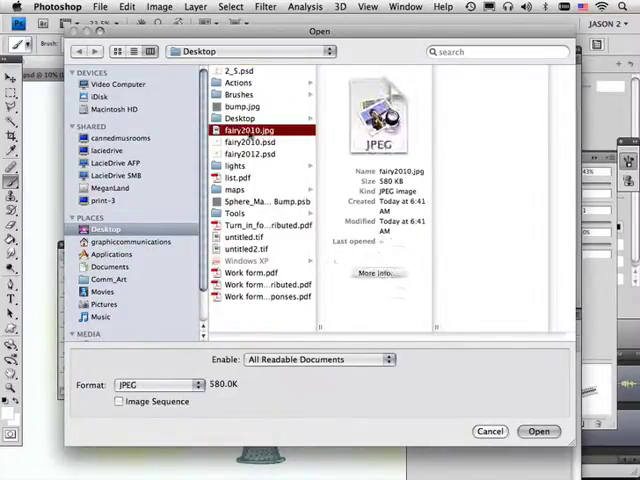
{"action": "left_click", "coordinate": [250, 142]}
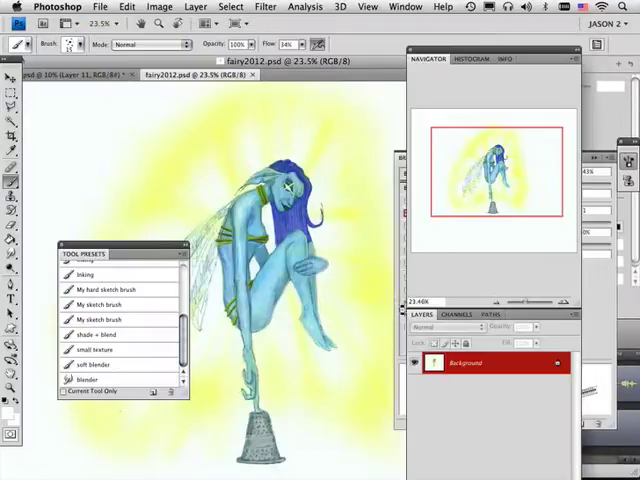
- Magnify the fairy2012 painting to 44.9% and pan down to her legs and the thimble
{"action": "left_click", "coordinate": [336, 74]}
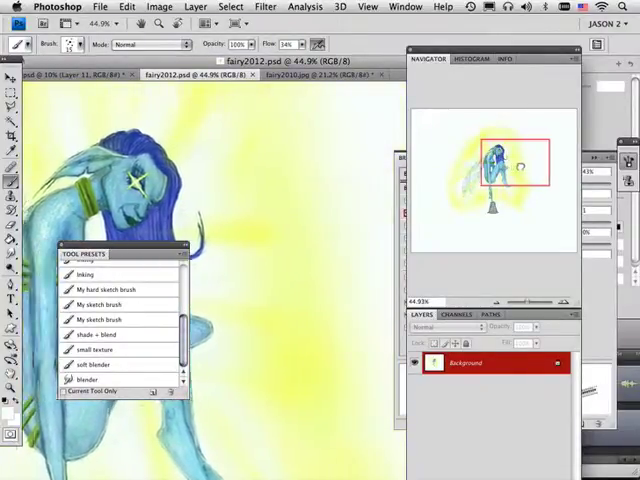
{"action": "scroll", "scroll_direction": "down", "scroll_amount": 3}
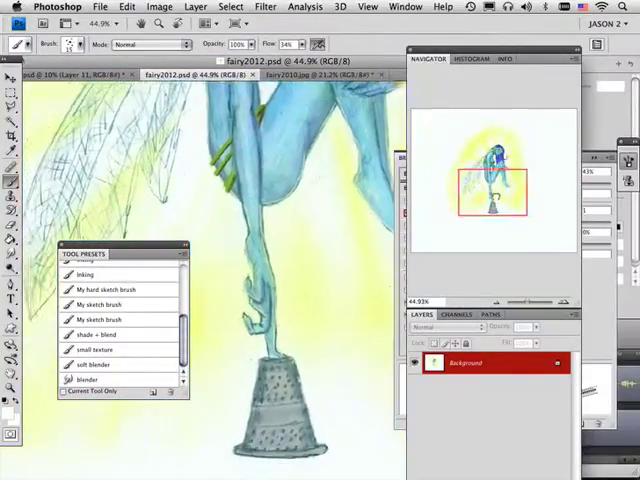